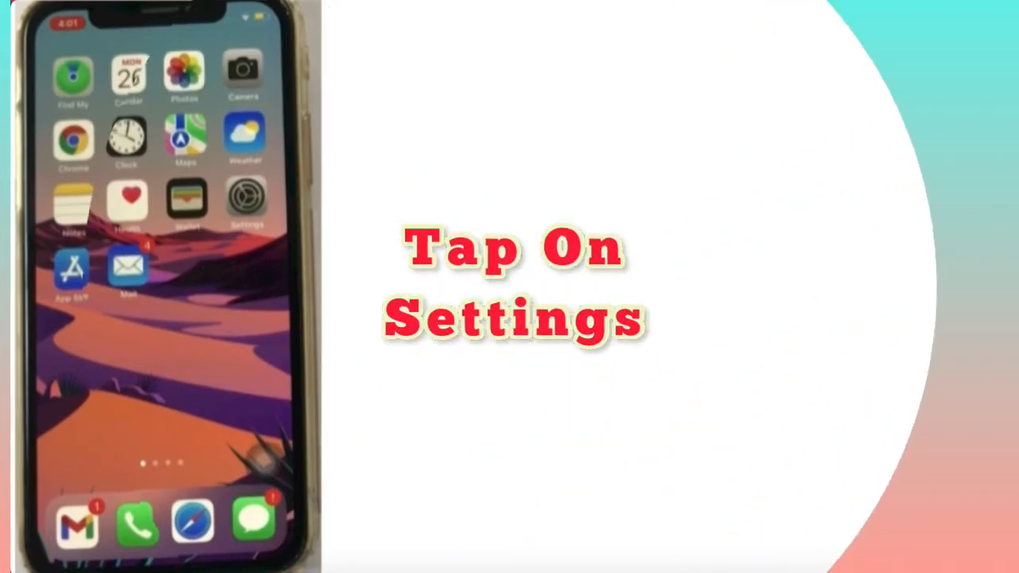
- Go from the home screen into Settings toward the Notifications list
click(245, 199)
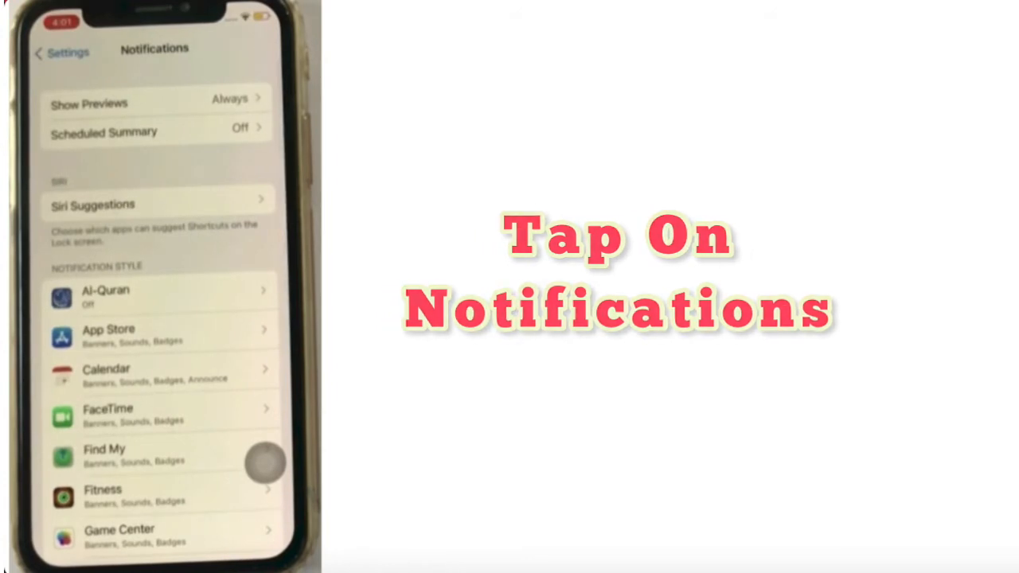
- Scroll the Notifications app list down to reach Snapchat
scroll(down, 3)
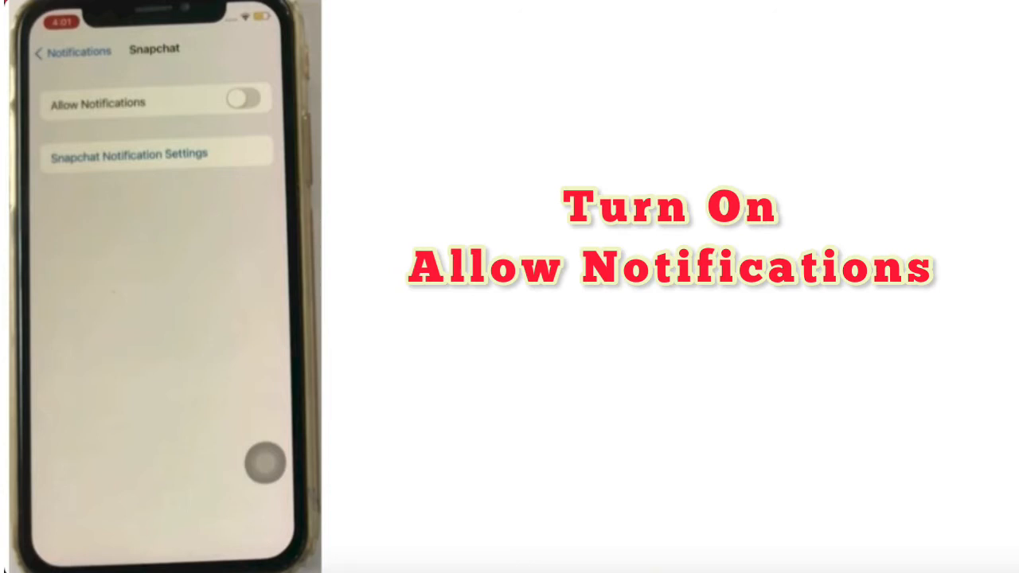
click(245, 97)
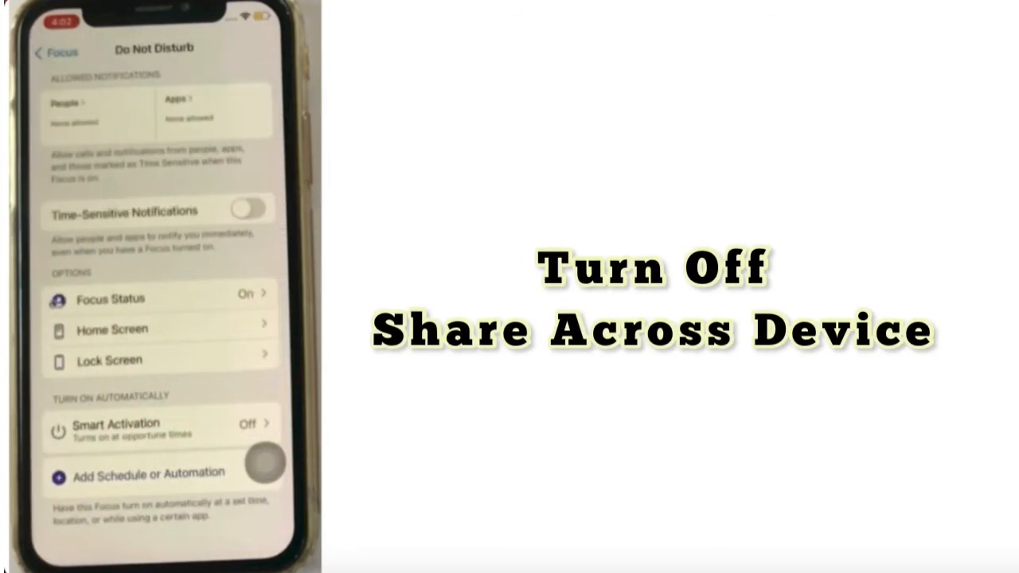
- Return to the Focus page and switch Share Across Devices off
click(51, 49)
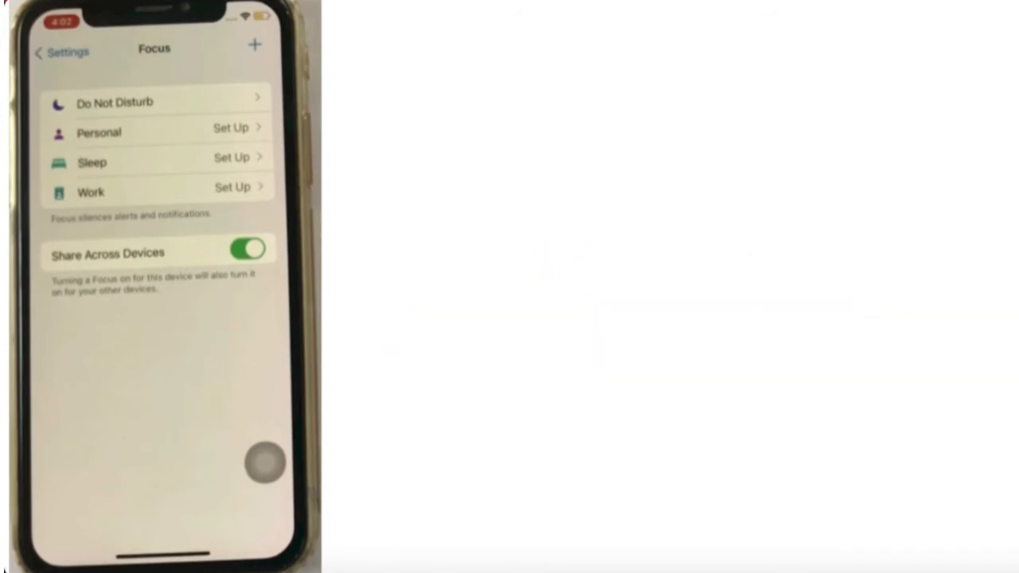
click(249, 248)
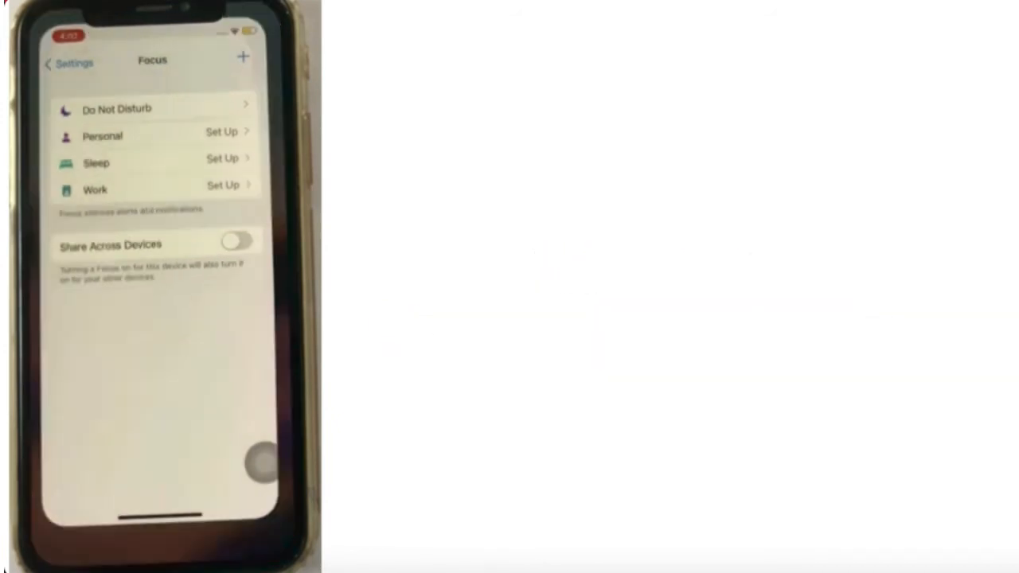